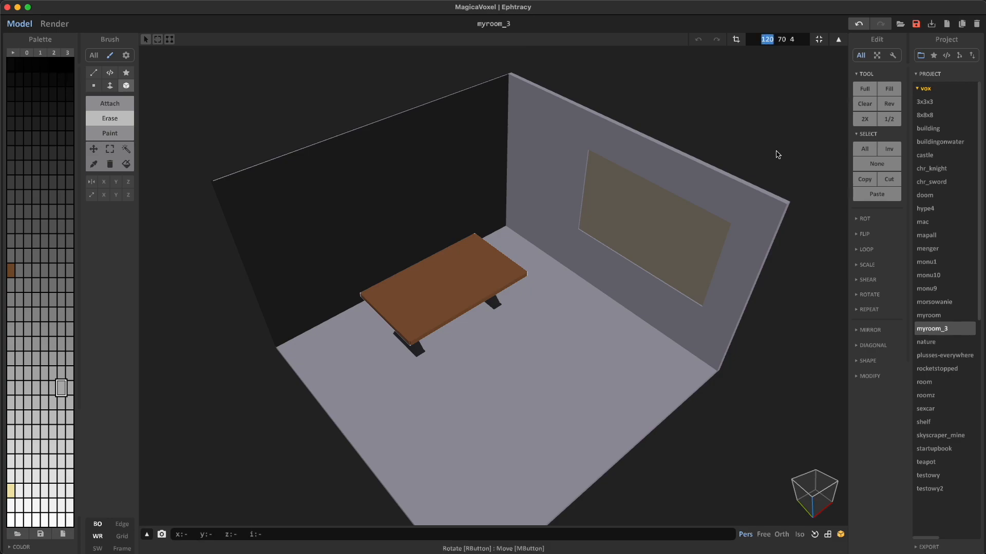
{"action": "mouse_move", "coordinate": [160, 88]}
{"action": "type", "text": "4"}
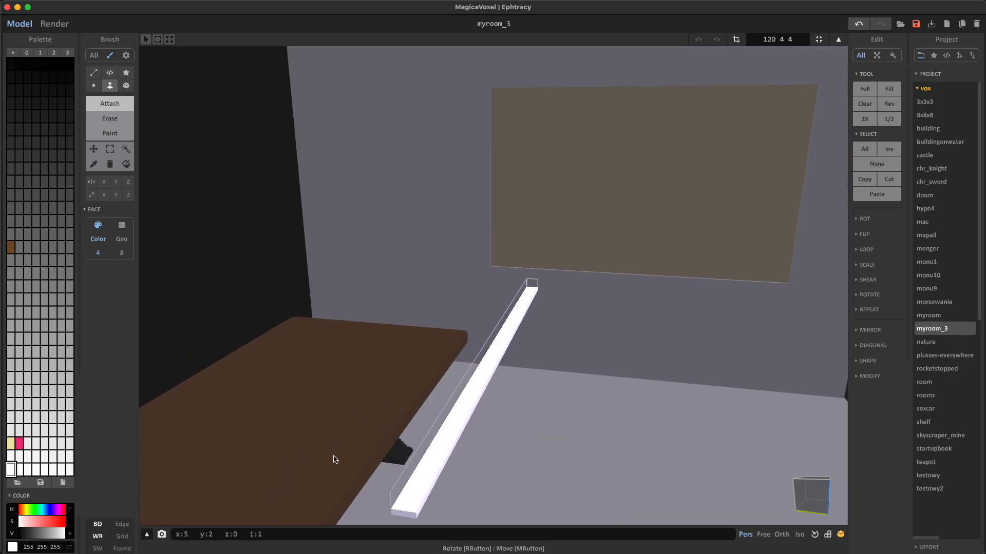
Paint the strip behind the desk pink and preview its glow in Render.
{"action": "left_click", "coordinate": [93, 73]}
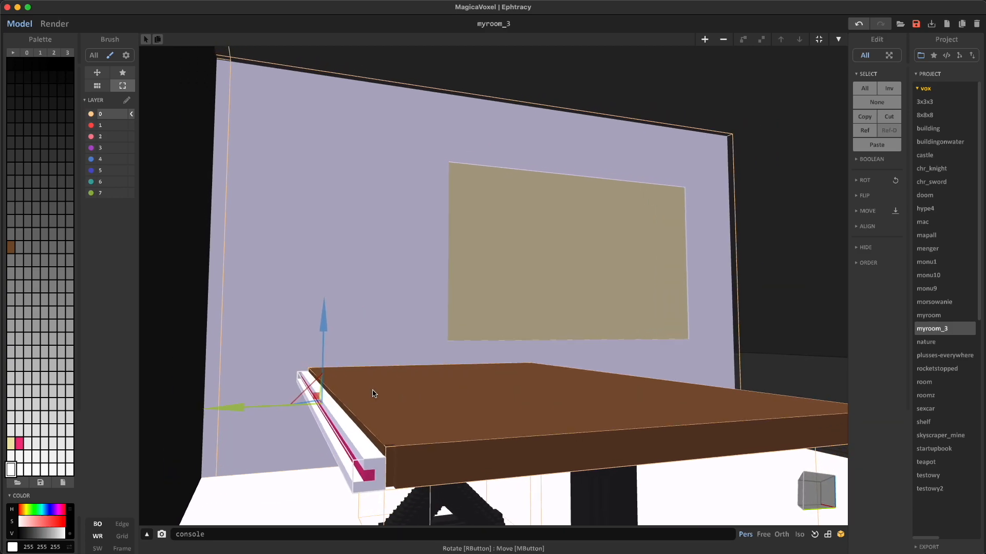
{"action": "left_click", "coordinate": [54, 24]}
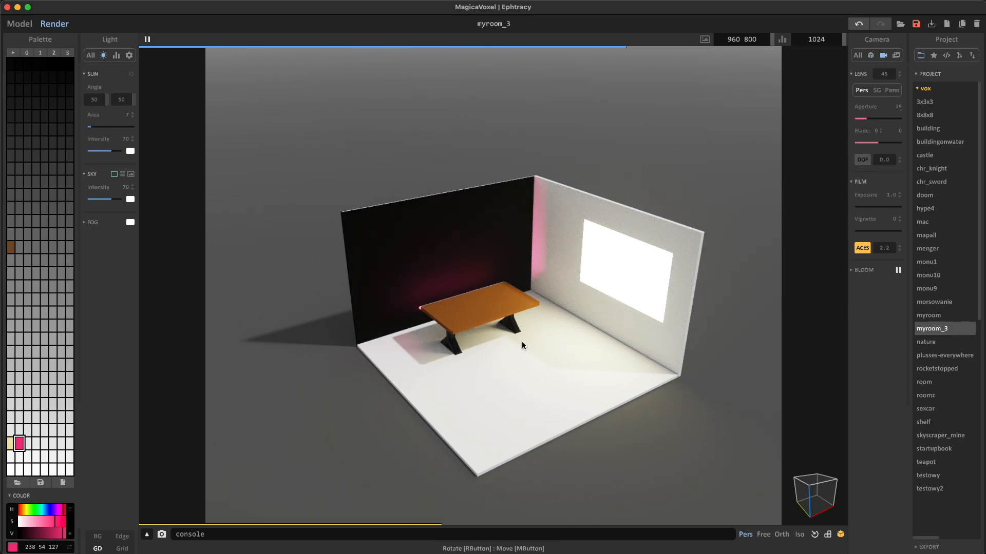
Back in Model, build a small black upright desk-light block on the desktop.
{"action": "left_click", "coordinate": [19, 24]}
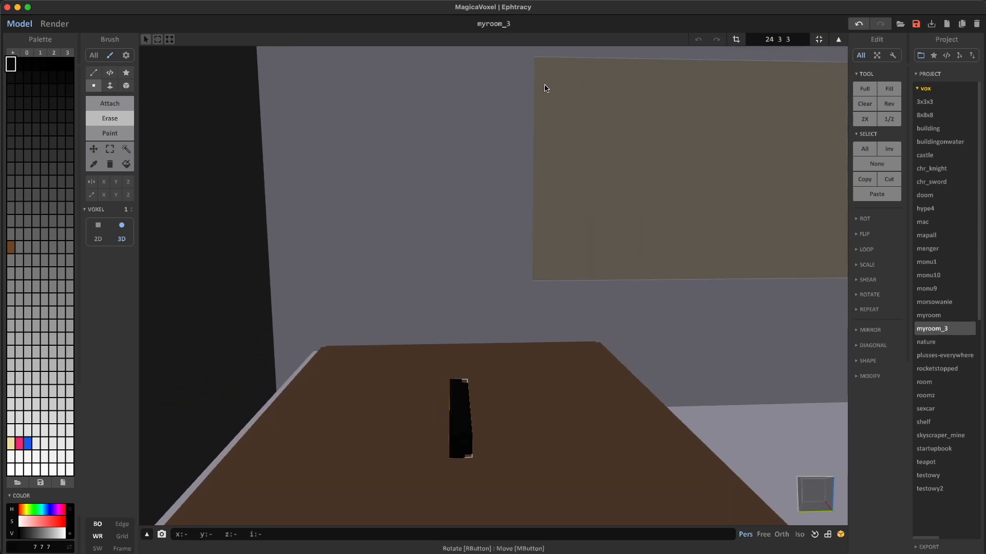
Give the desk light's blue colour an Emit material with raised Power.
{"action": "left_click", "coordinate": [54, 25]}
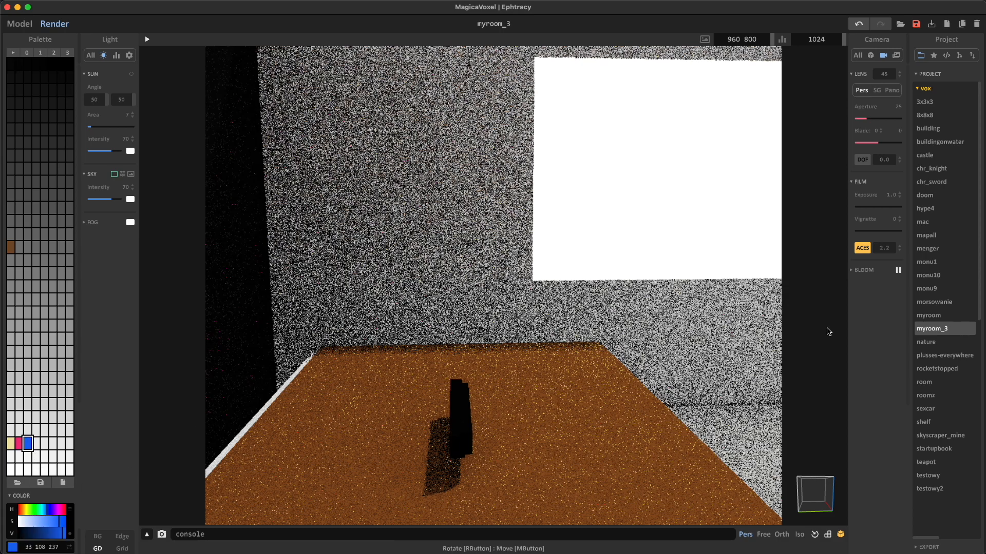
{"action": "left_click", "coordinate": [882, 56]}
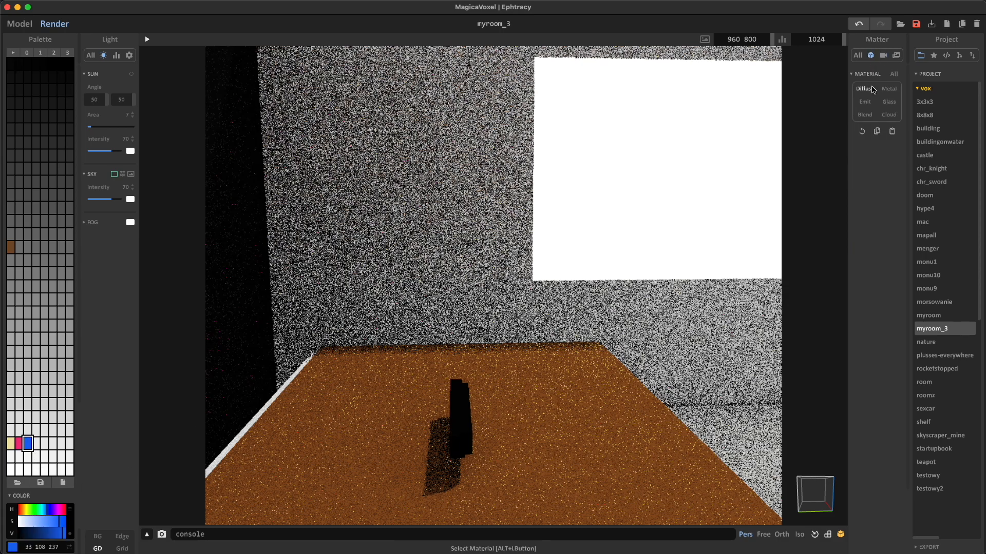
{"action": "left_click", "coordinate": [864, 101]}
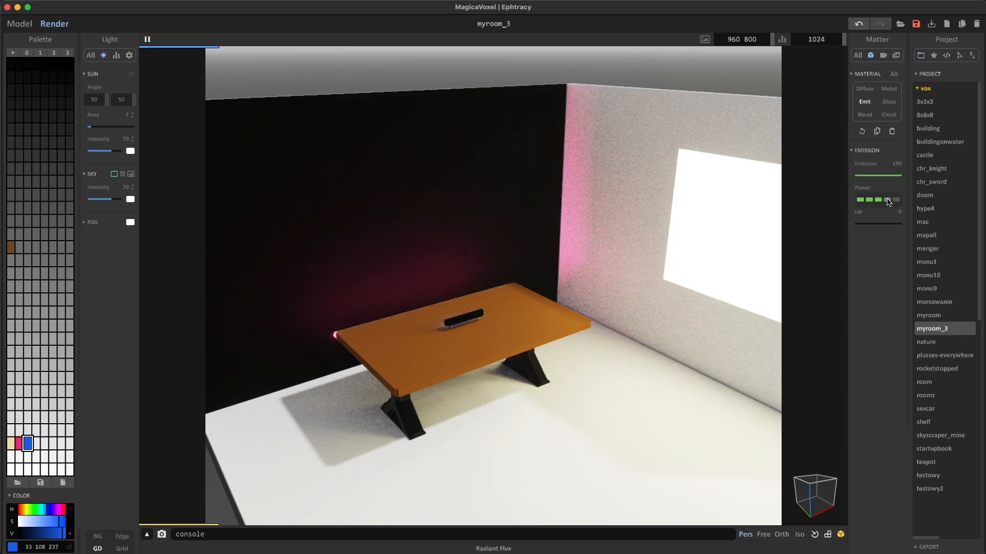
{"action": "left_click", "coordinate": [19, 24]}
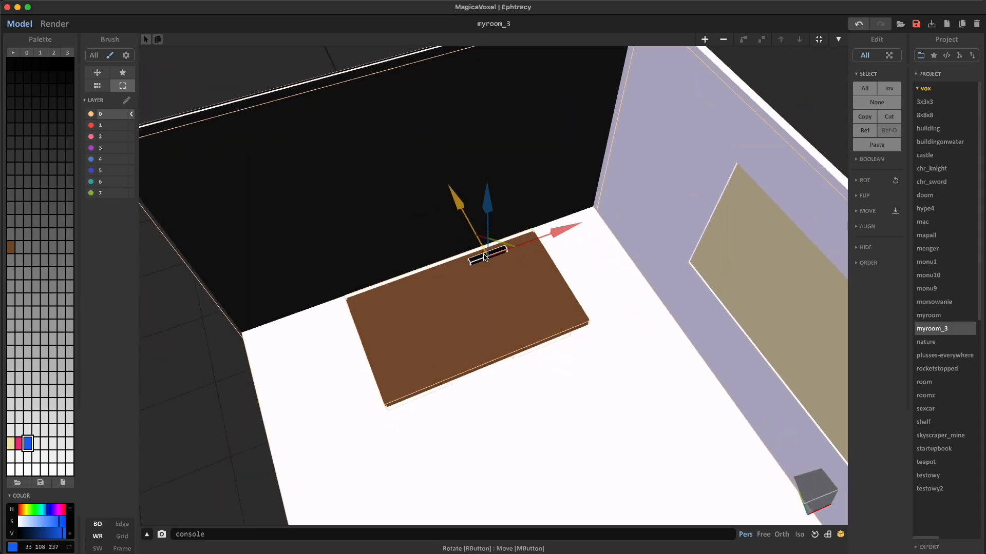
Move the copied desk light to the desk's other end and preview both lights.
{"action": "left_click_drag", "start_coordinate": [487, 254], "coordinate": [415, 277]}
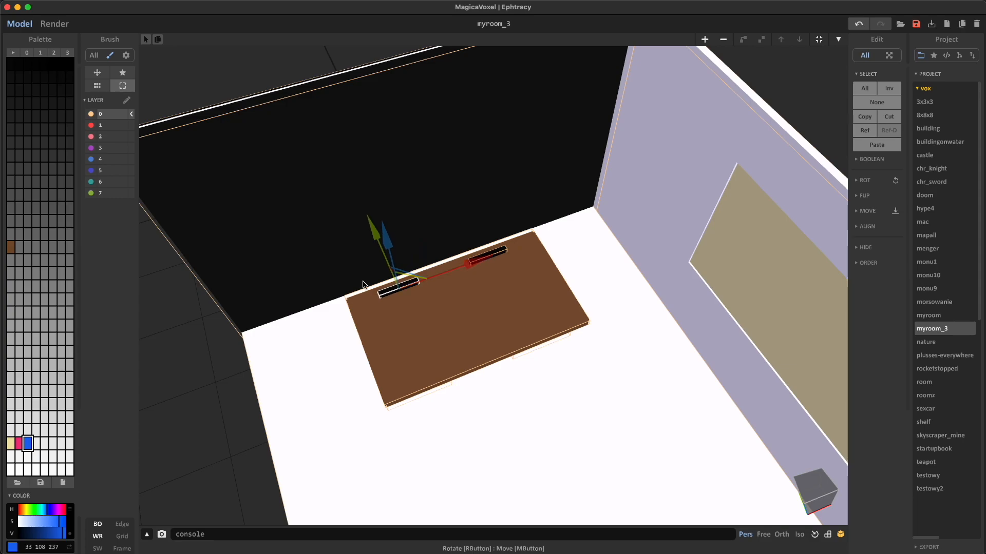
{"action": "left_click_drag", "start_coordinate": [378, 283], "coordinate": [415, 387]}
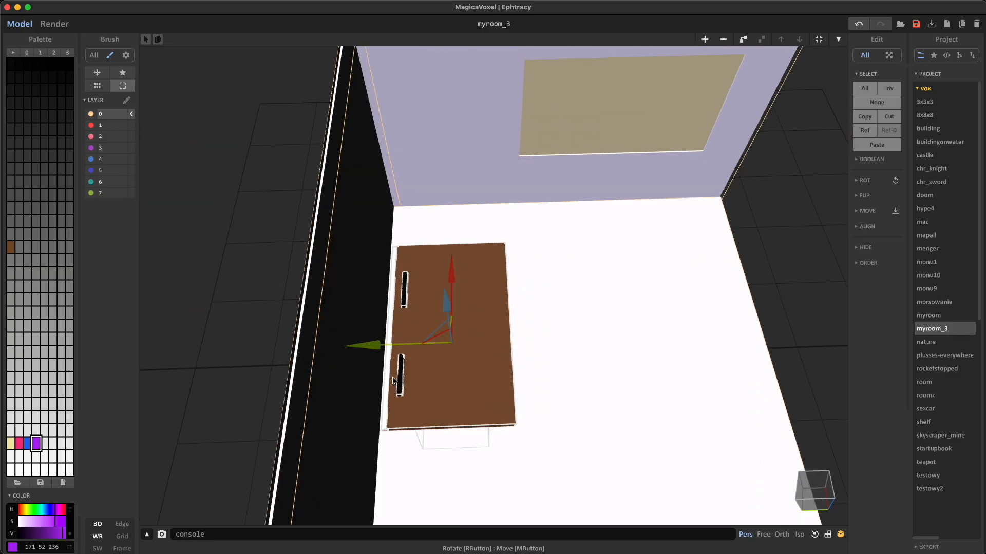
{"action": "left_click", "coordinate": [54, 24]}
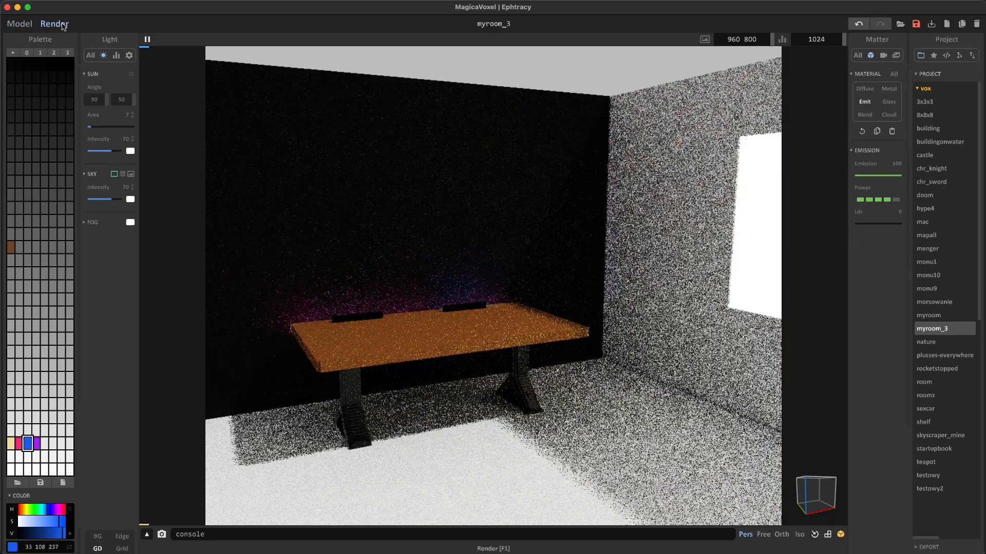
{"action": "left_click", "coordinate": [19, 24]}
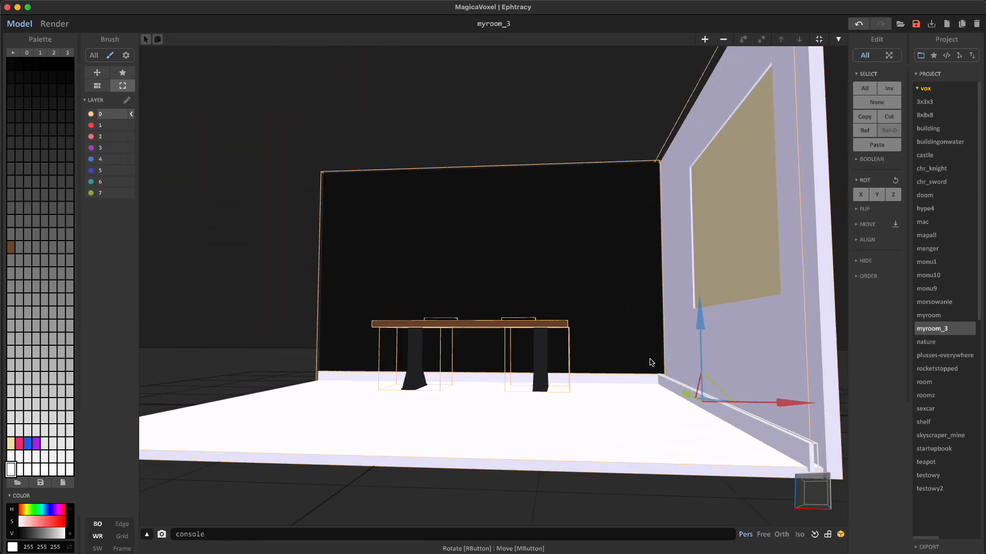
Make the dark grey colour Metal with Metallic 100, then add a new 40×20×40 object.
{"action": "left_click", "coordinate": [54, 24]}
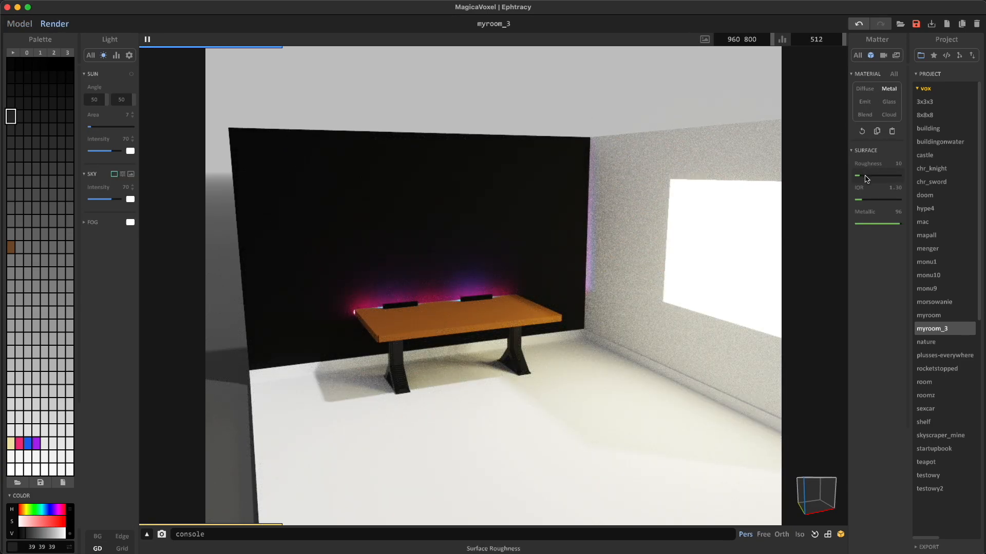
{"action": "left_click_drag", "start_coordinate": [880, 223], "coordinate": [899, 224]}
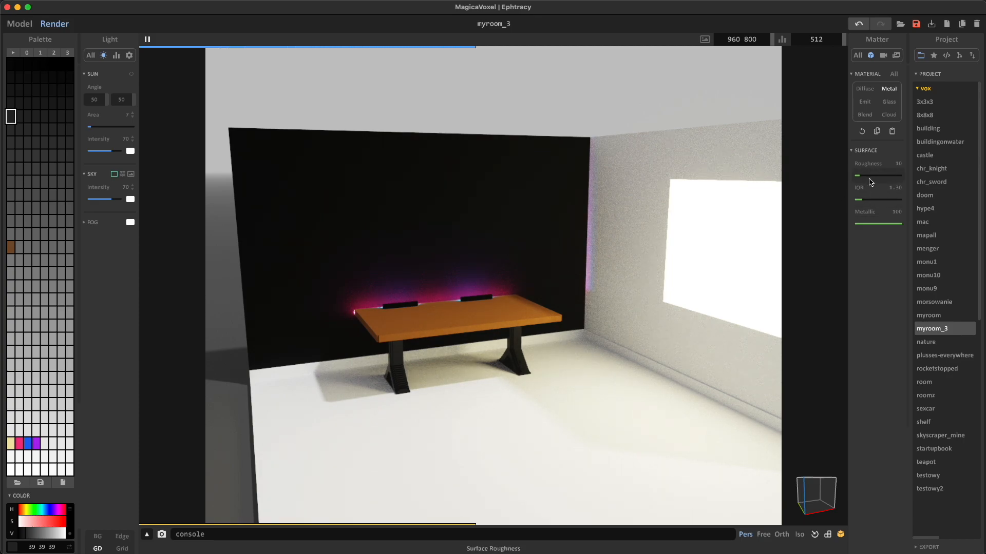
{"action": "left_click", "coordinate": [19, 24]}
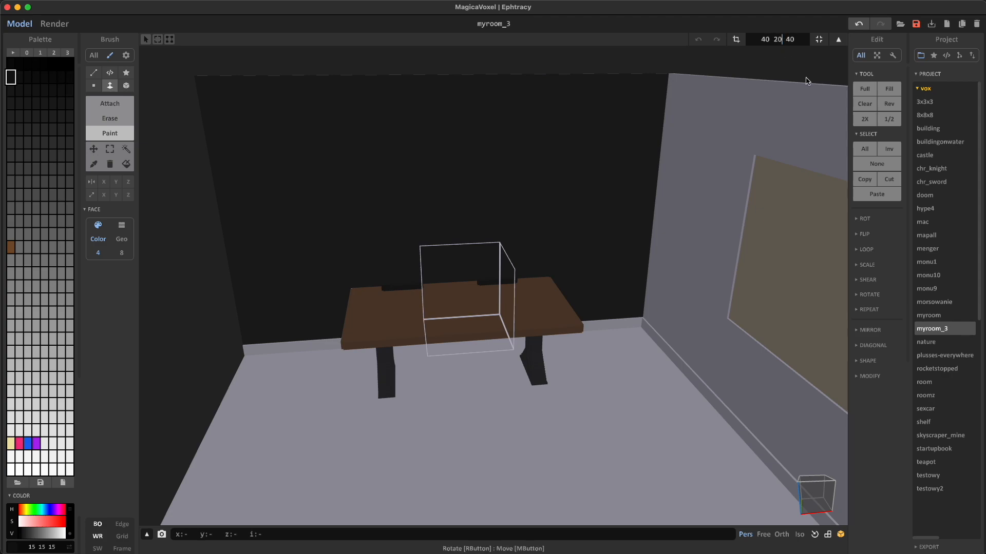
Set the new model's height to 3 and add a lighter grey trackpad patch on the base.
{"action": "left_click", "coordinate": [791, 39]}
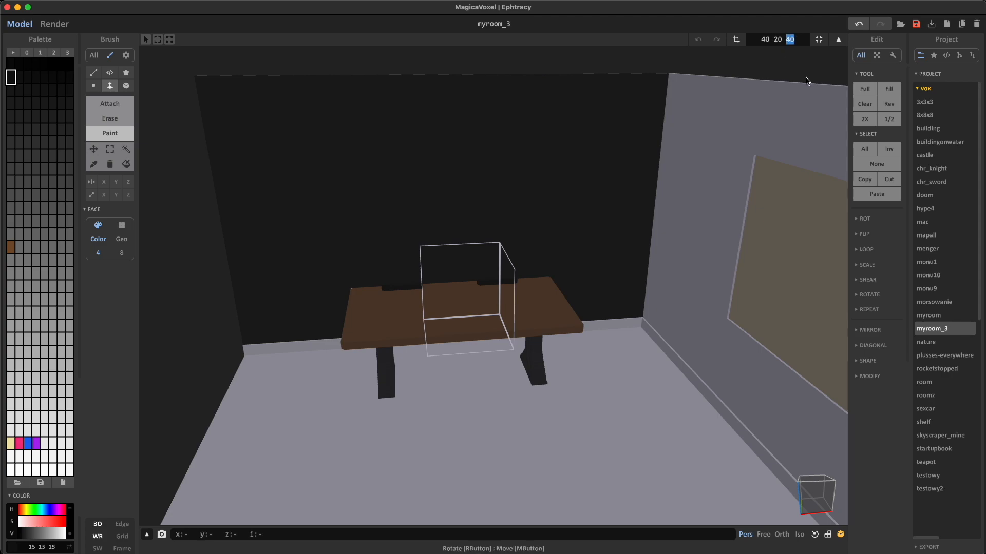
{"action": "type", "text": "3"}
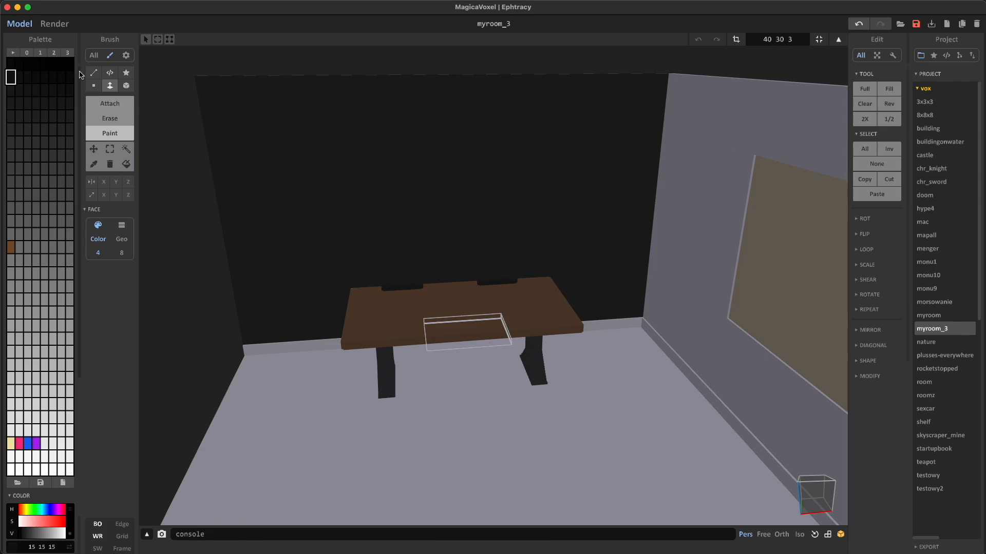
{"action": "mouse_move", "coordinate": [462, 327]}
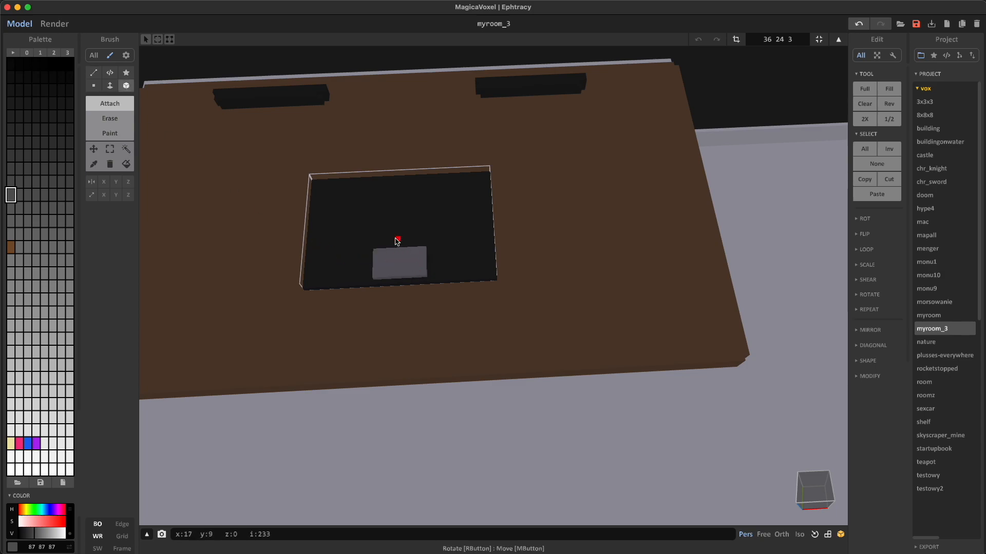
{"action": "left_click_drag", "start_coordinate": [396, 241], "coordinate": [319, 190]}
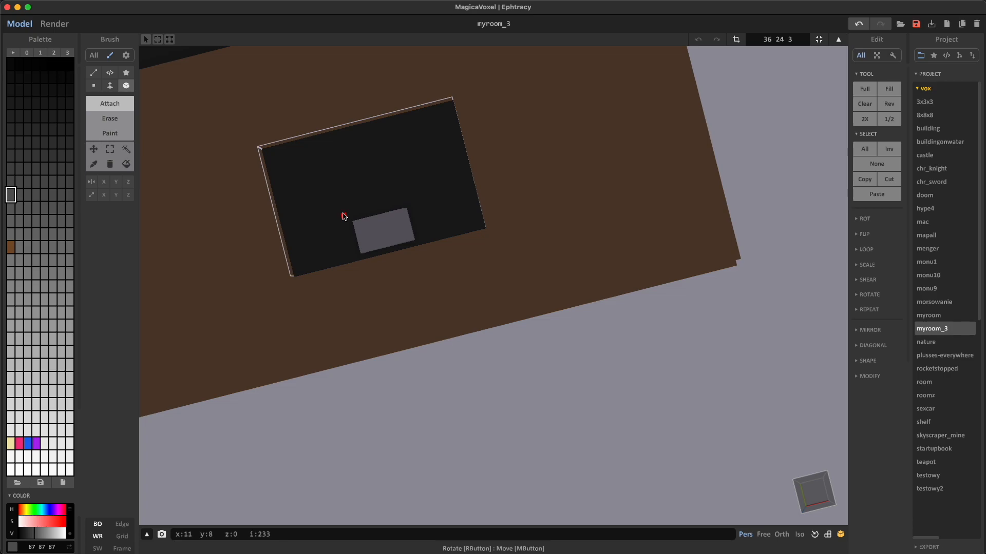
{"action": "left_click", "coordinate": [361, 224]}
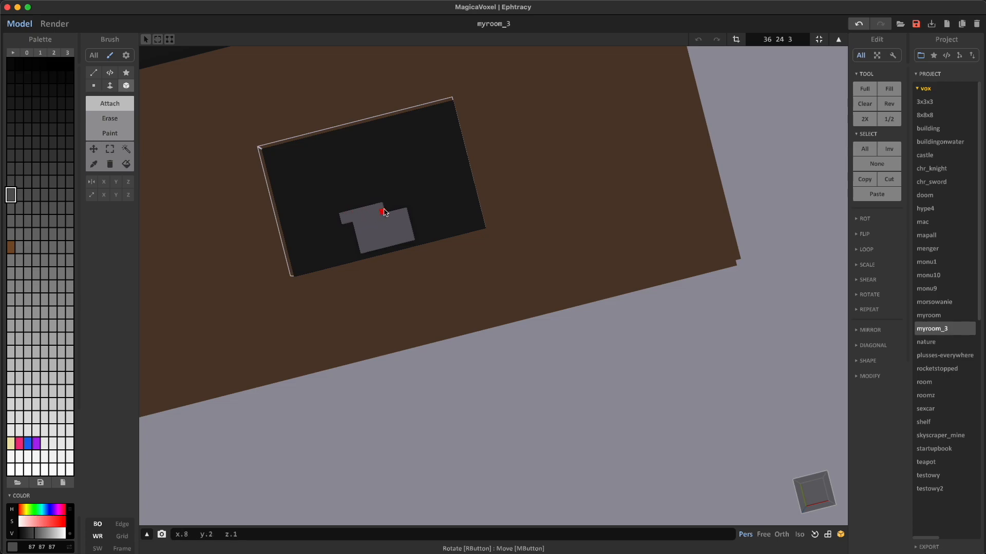
{"action": "left_click", "coordinate": [403, 204]}
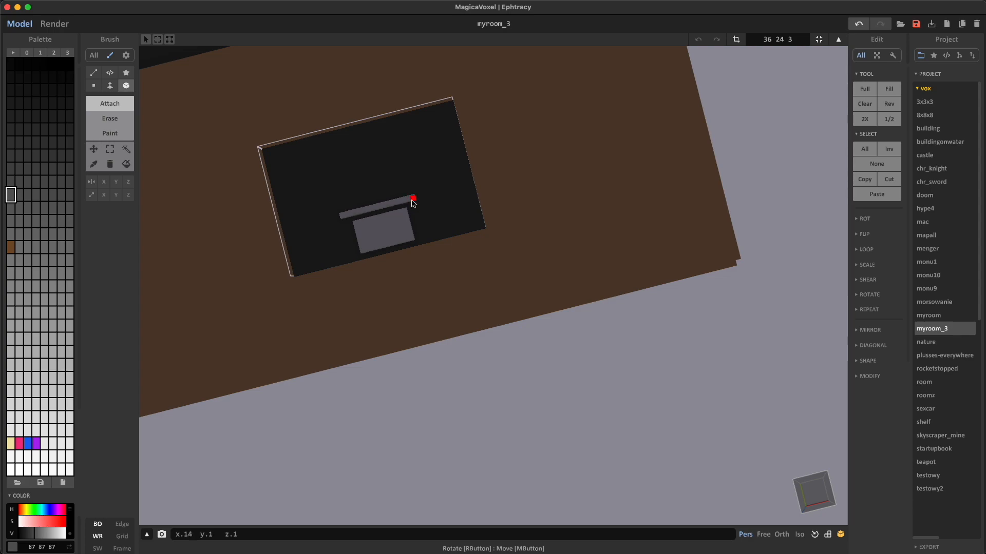
Place grey key voxels row by row across the laptop base.
{"action": "left_click", "coordinate": [426, 192]}
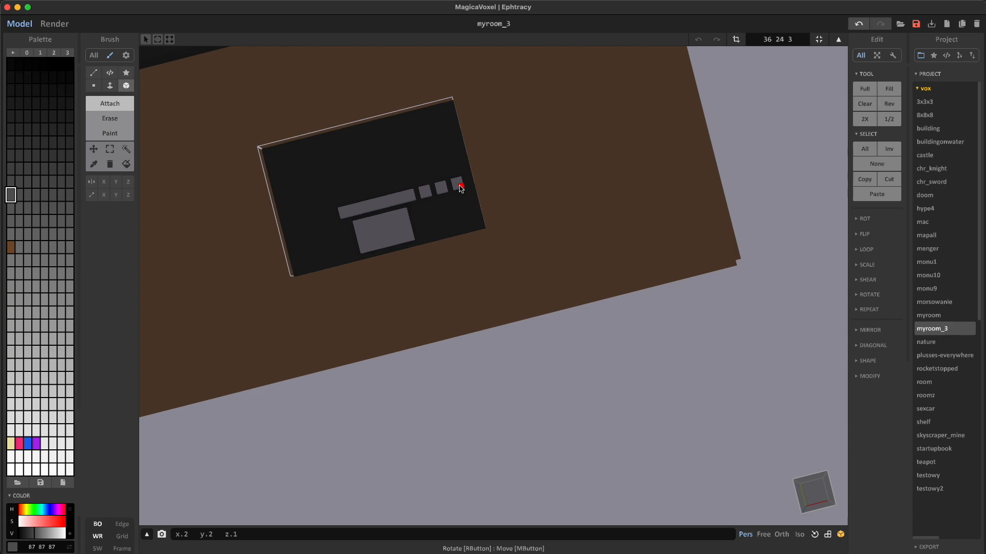
{"action": "left_click", "coordinate": [328, 218]}
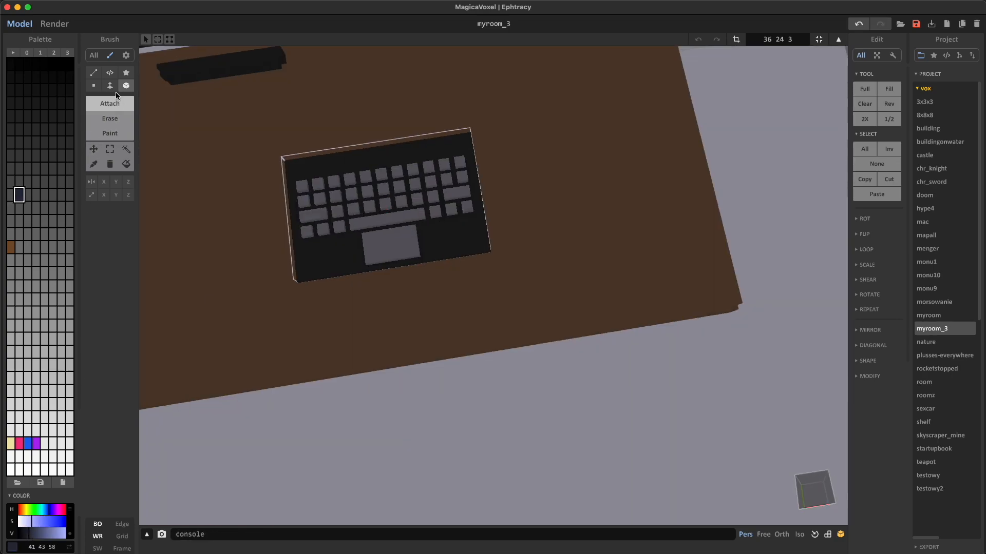
Face-paint the laptop base dark grey and paint the keys black.
{"action": "left_click", "coordinate": [109, 84]}
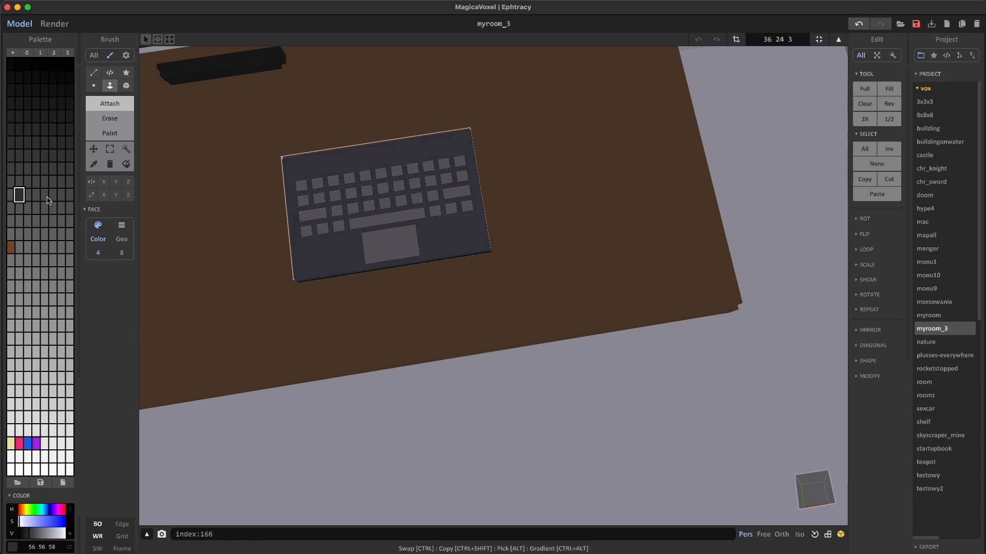
{"action": "left_click", "coordinate": [110, 119]}
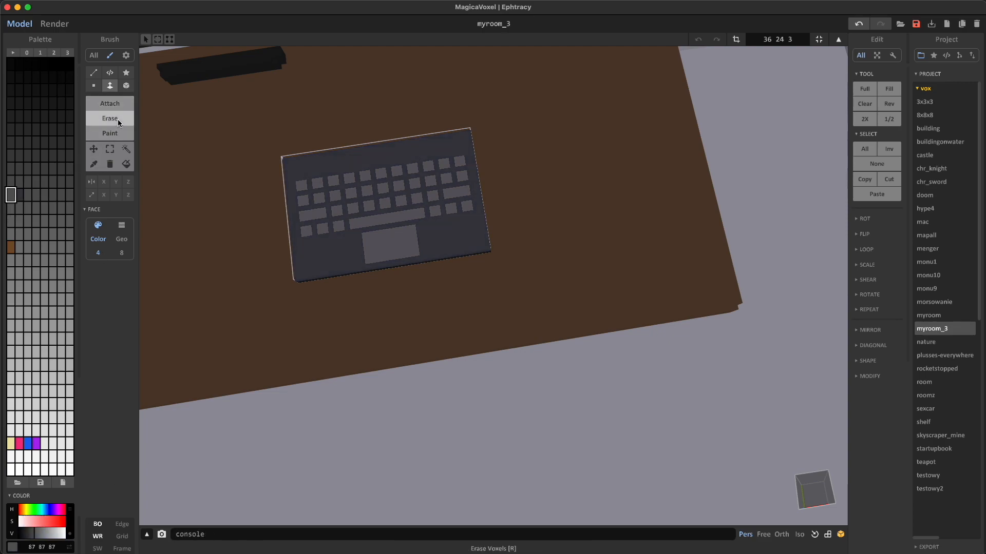
{"action": "left_click", "coordinate": [110, 132]}
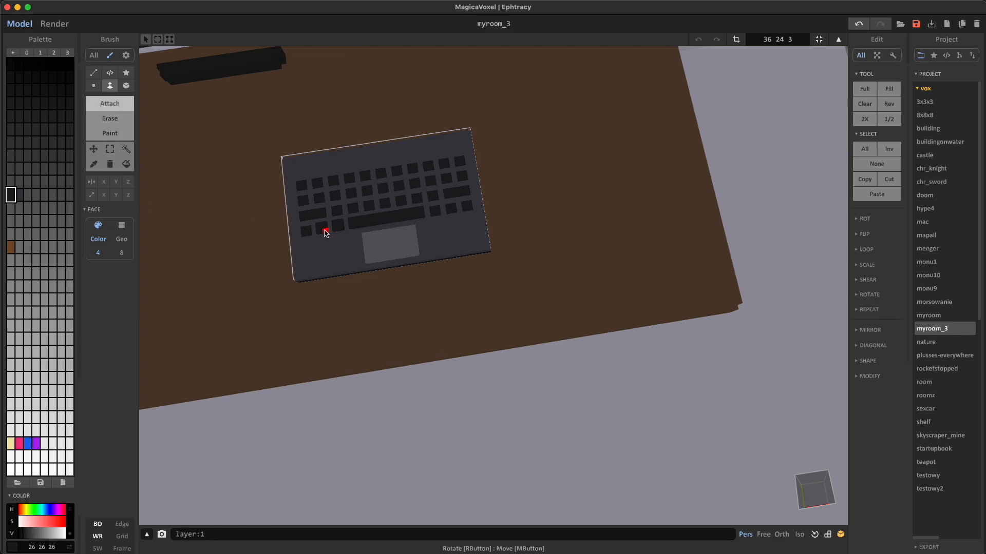
{"action": "mouse_move", "coordinate": [335, 183]}
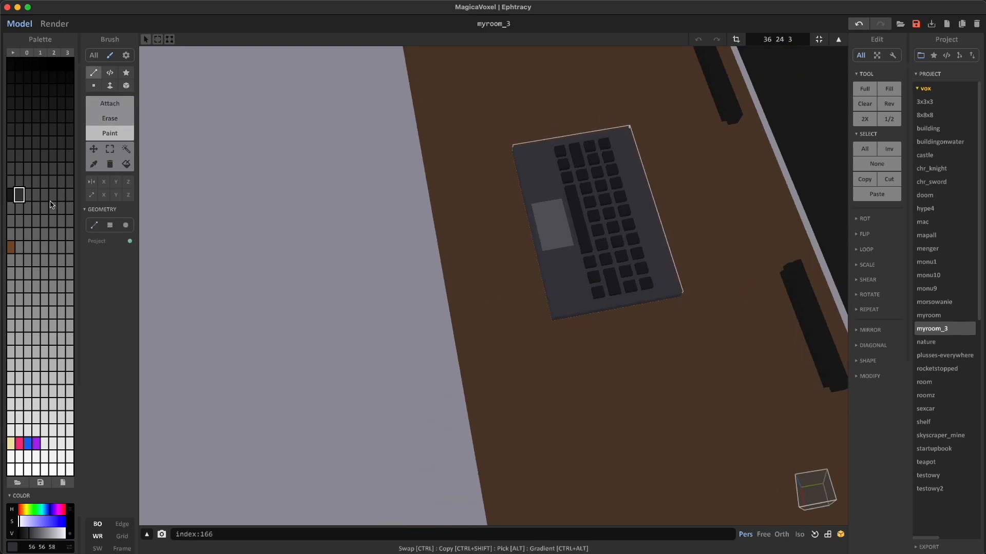
{"action": "left_click_drag", "start_coordinate": [566, 252], "coordinate": [735, 251]}
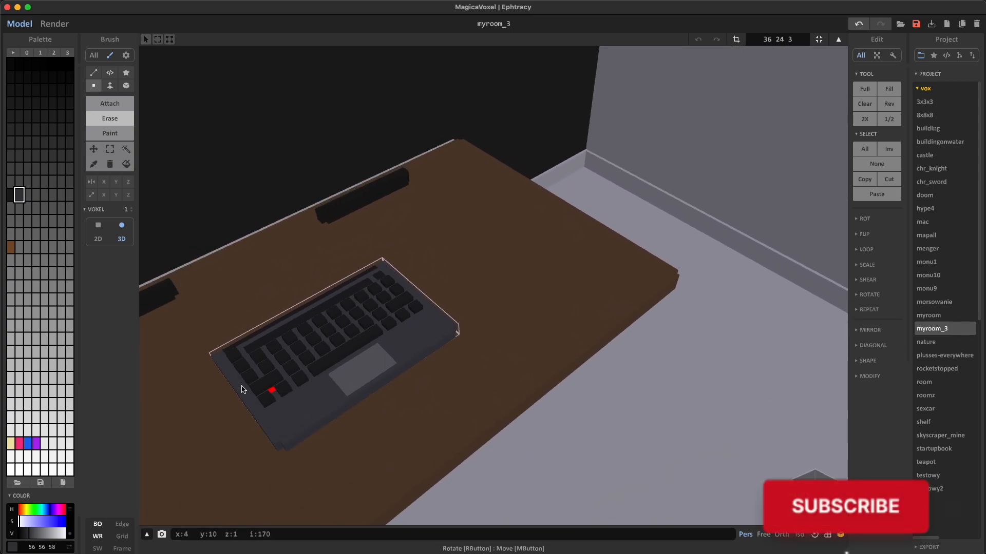
Render-preview the dark laptop on the desk, then set the laptop model to 36×24×32.
{"action": "left_click", "coordinate": [54, 24]}
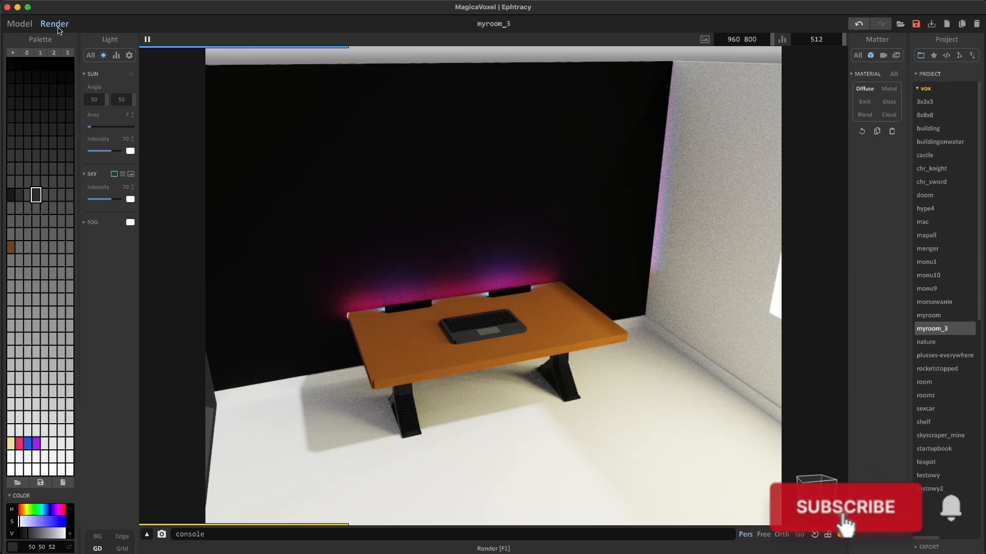
{"action": "left_click", "coordinate": [846, 507]}
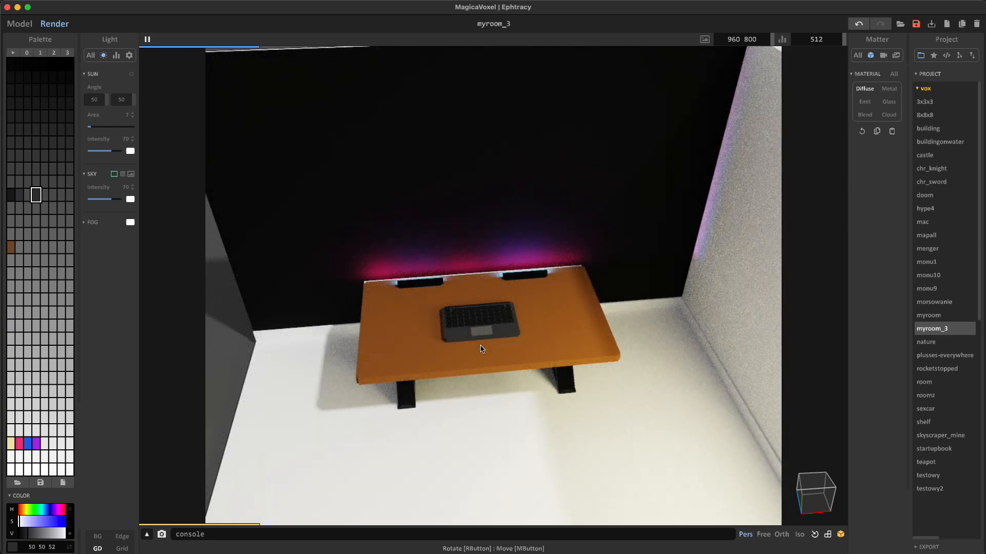
{"action": "left_click", "coordinate": [19, 23]}
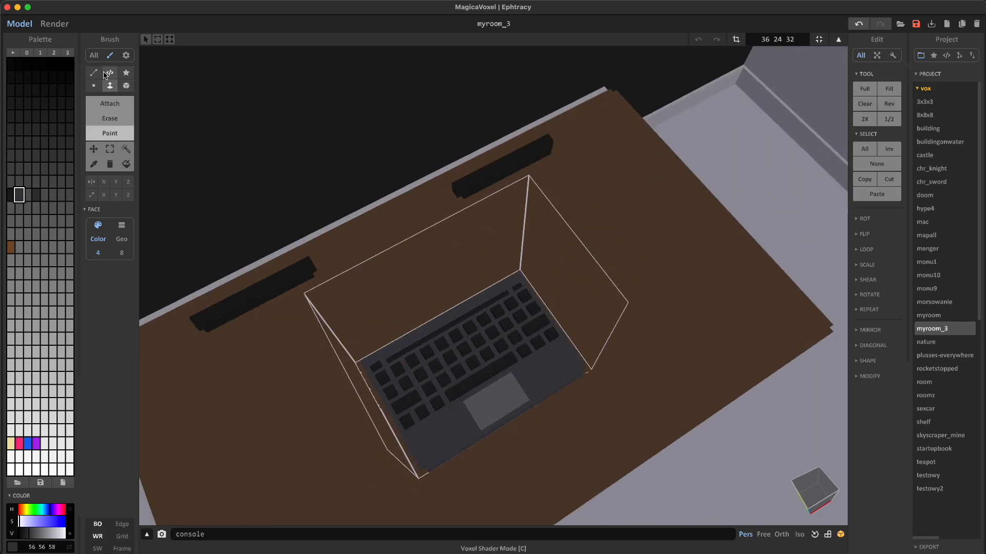
Draw the hinge bar and screen posts, then fill the dark grey lid panel.
{"action": "left_click", "coordinate": [93, 73]}
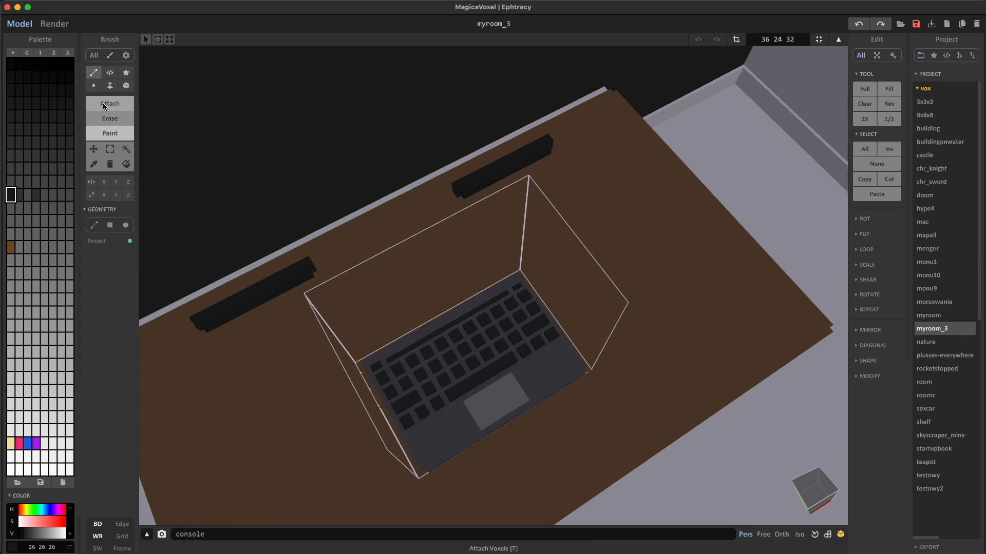
{"action": "mouse_move", "coordinate": [517, 278]}
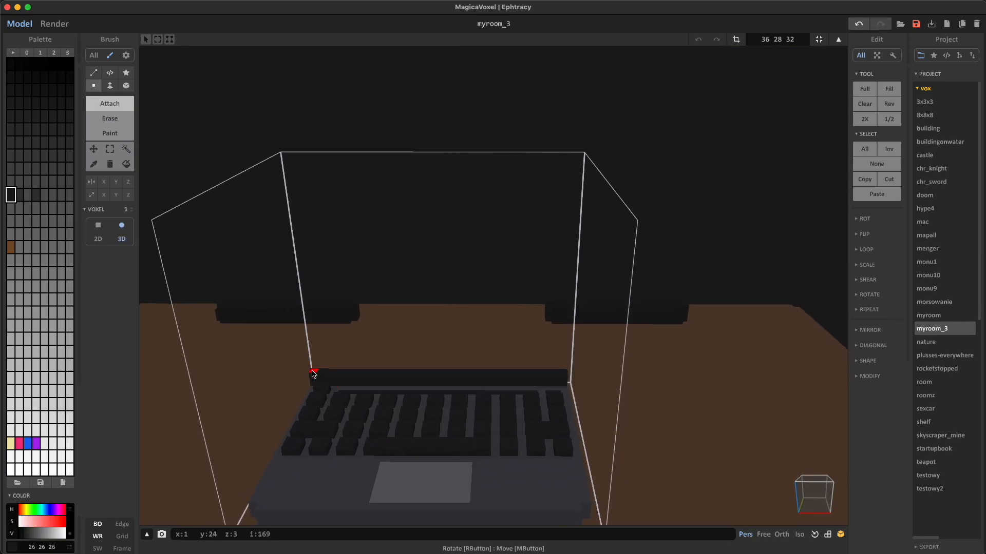
{"action": "left_click", "coordinate": [109, 118]}
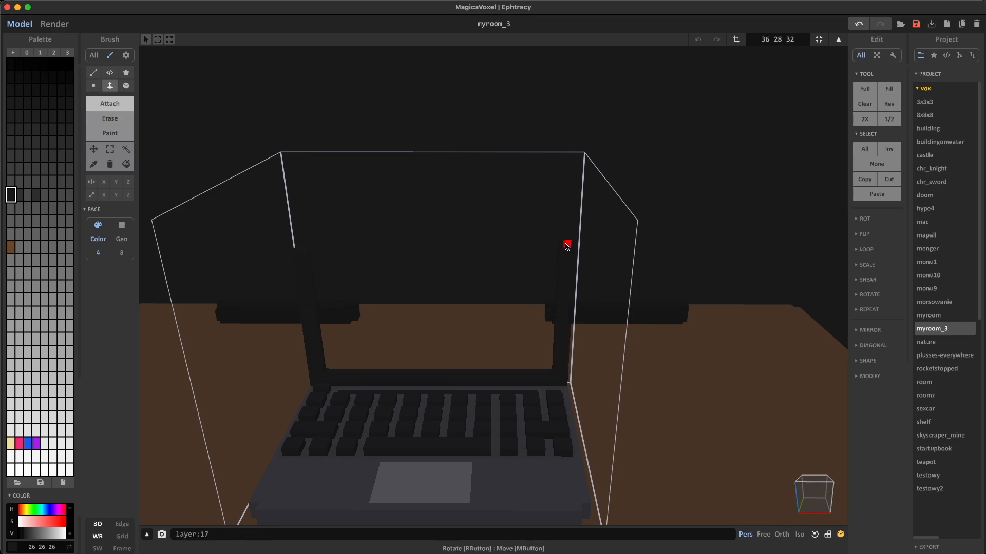
{"action": "left_click_drag", "start_coordinate": [565, 246], "coordinate": [401, 437]}
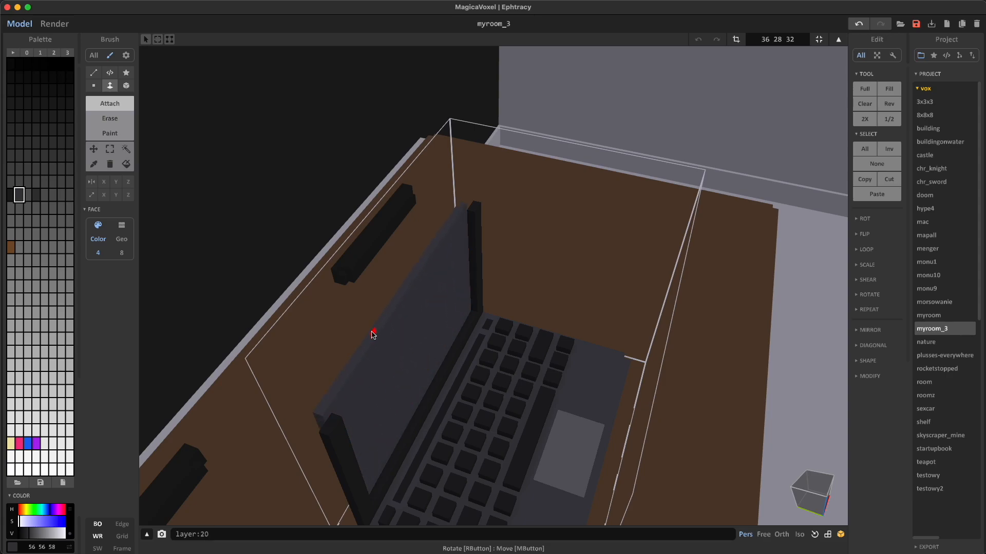
{"action": "left_click_drag", "start_coordinate": [371, 333], "coordinate": [457, 353]}
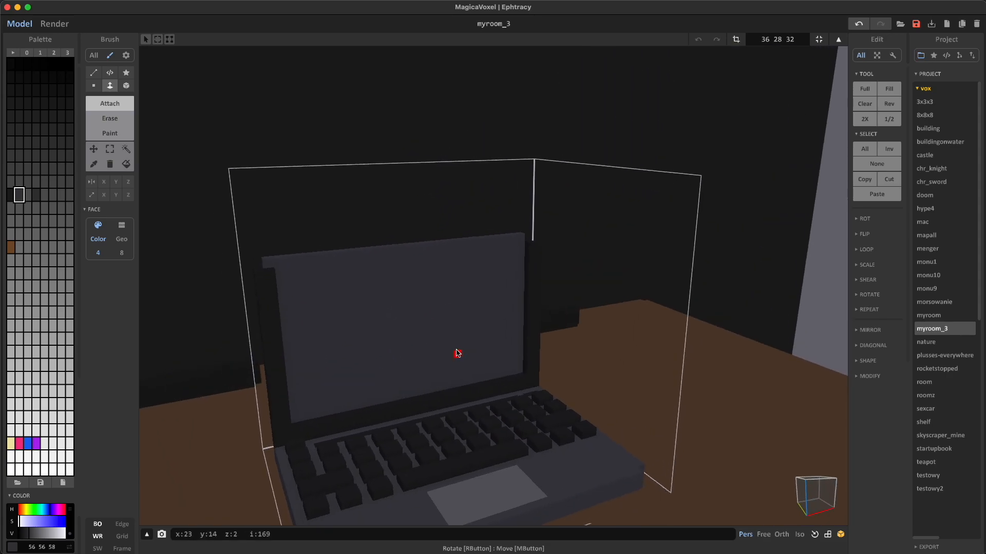
Trim the edge voxels along the back of the laptop lid.
{"action": "left_click_drag", "start_coordinate": [457, 353], "coordinate": [497, 225]}
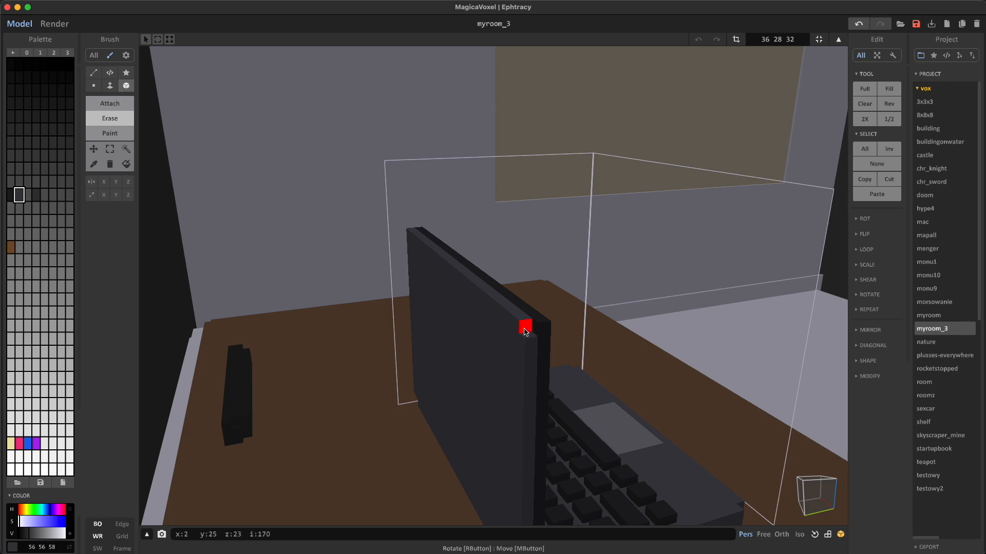
{"action": "left_click_drag", "start_coordinate": [524, 330], "coordinate": [437, 314]}
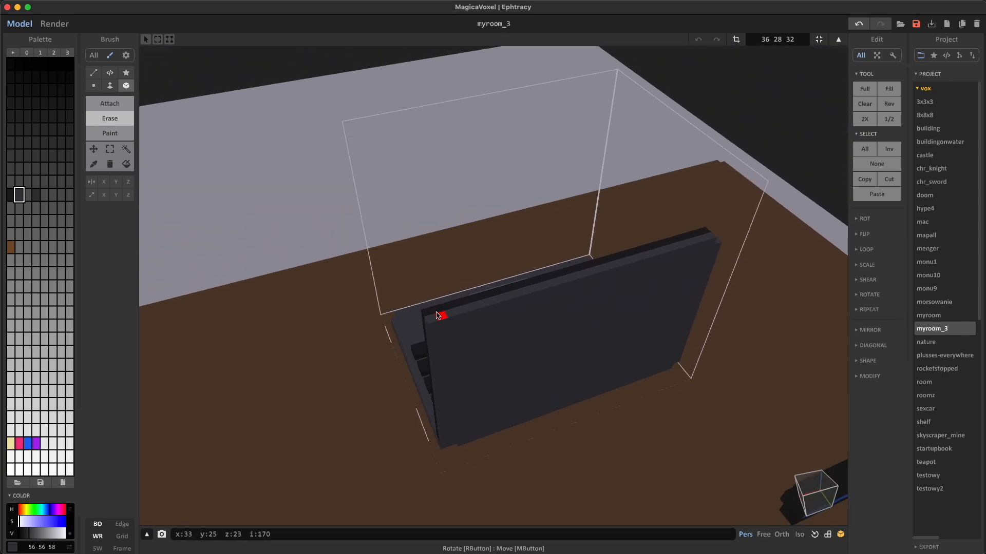
{"action": "left_click_drag", "start_coordinate": [440, 314], "coordinate": [588, 283]}
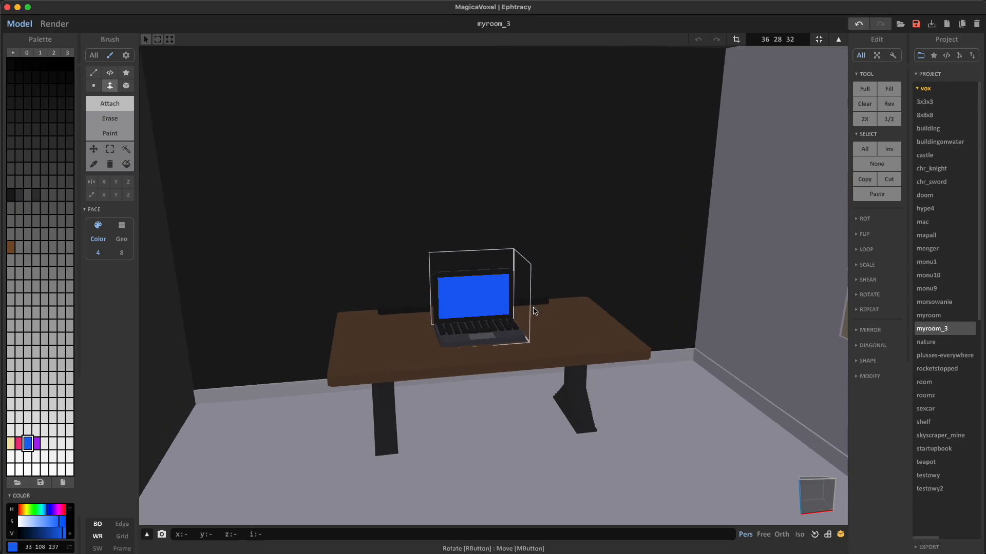
Preview the scene as a render and make the blue screen colour emissive.
{"action": "left_click", "coordinate": [54, 24]}
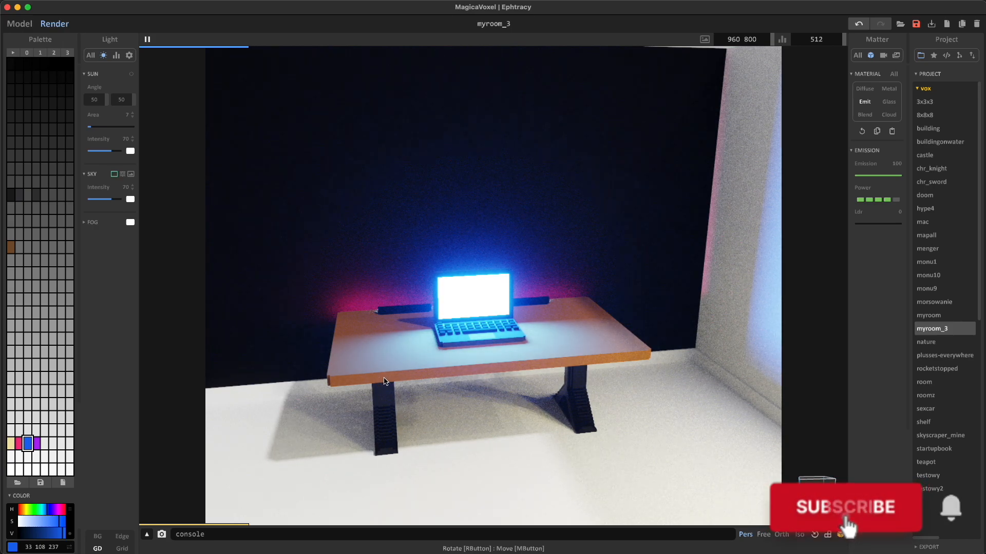
{"action": "left_click", "coordinate": [845, 508]}
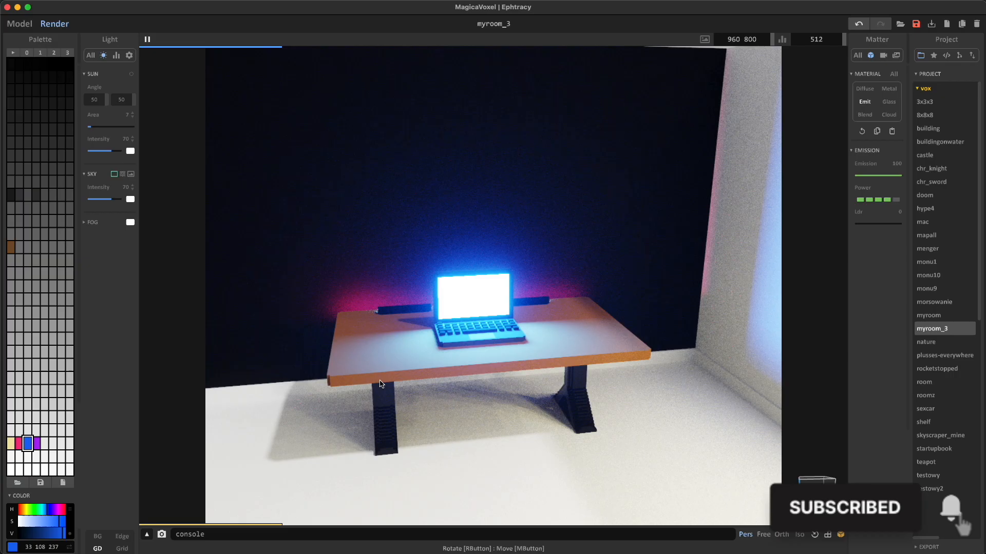